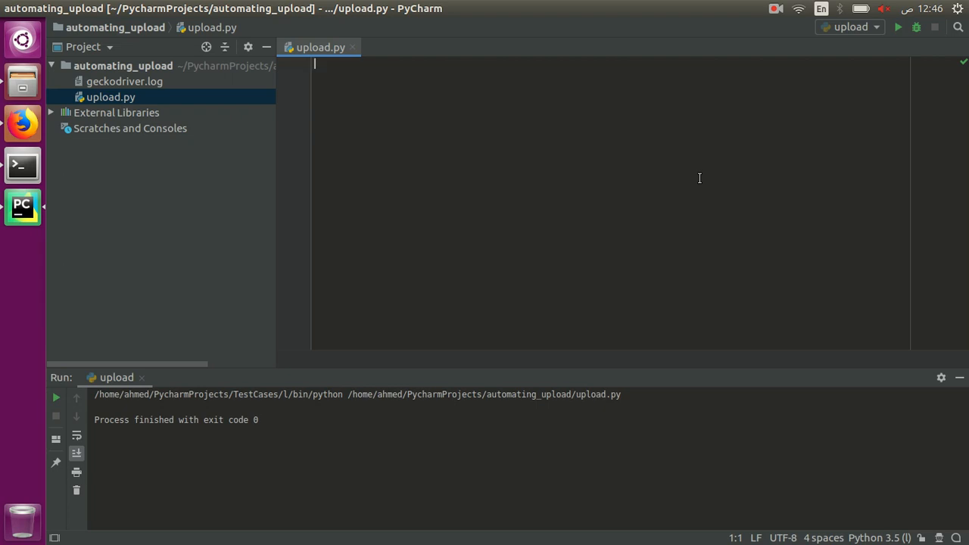
Write the selenium webdriver import, a Firefox driver and an empty driver.get call in upload.py
text(from selenium import web)
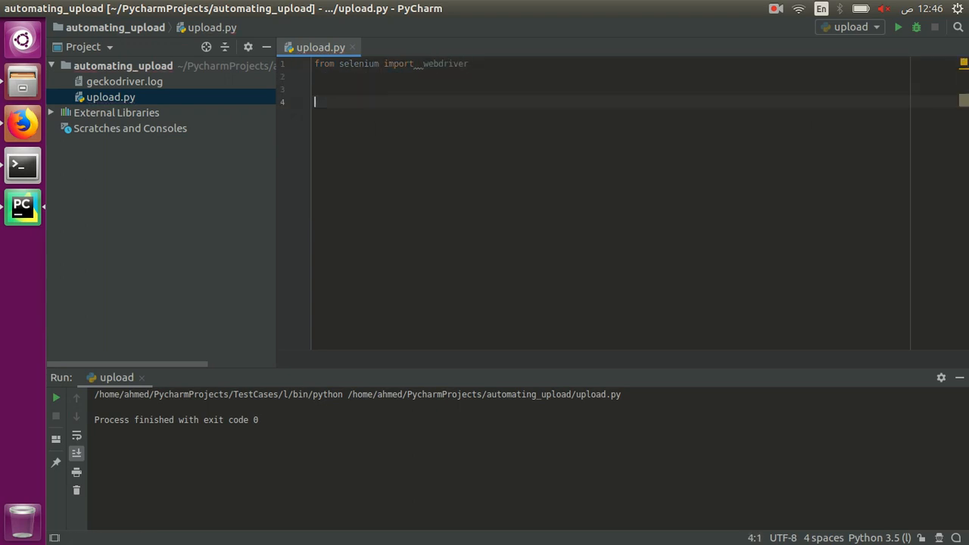
text(driver =)
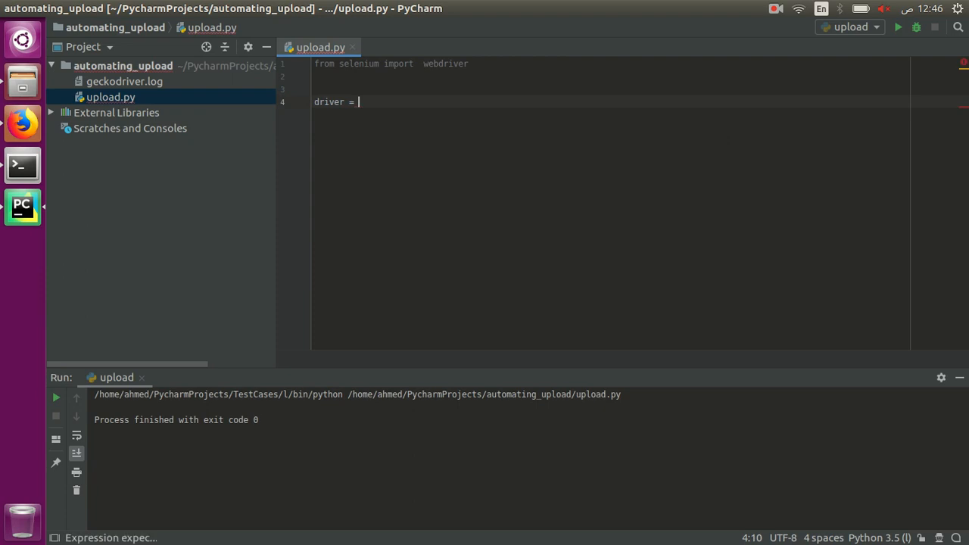
text(web)
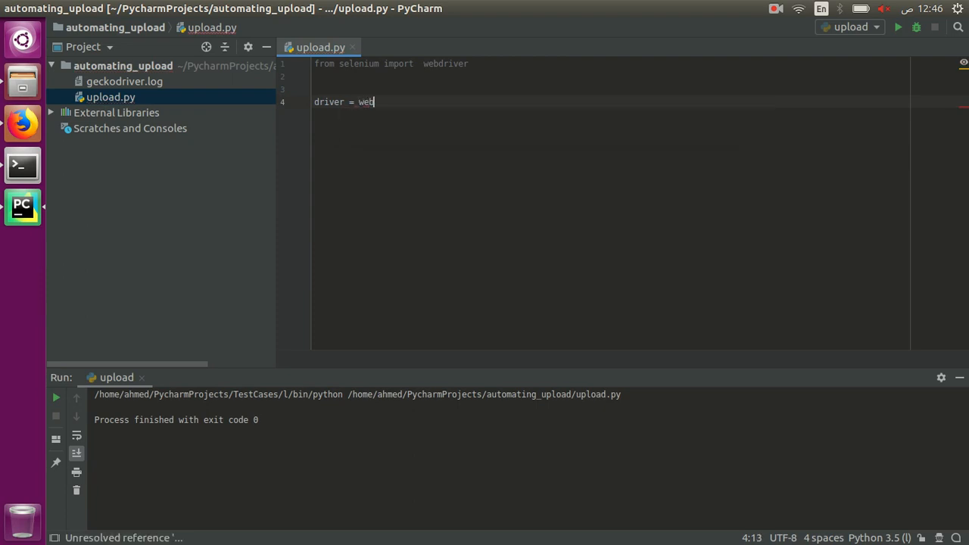
text(driver.Firefox()
text(driver.get(""))
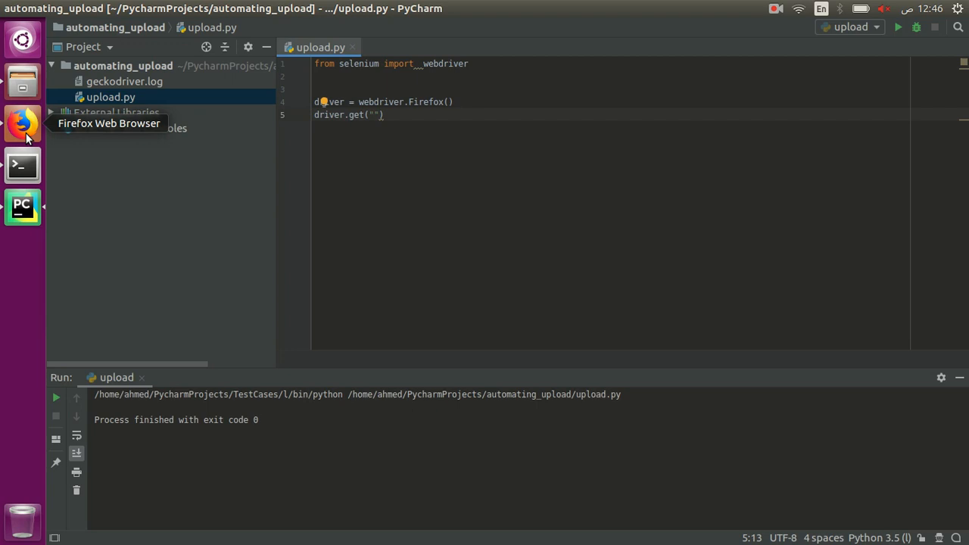
Search Google in Firefox for 'upload image' and open the Photobox result in a new tab
click(23, 124)
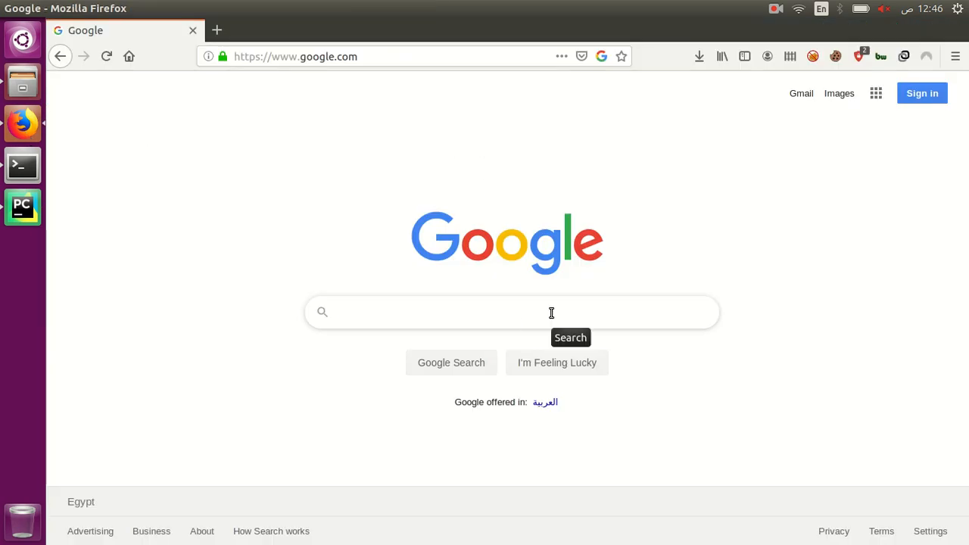
text(upload image)
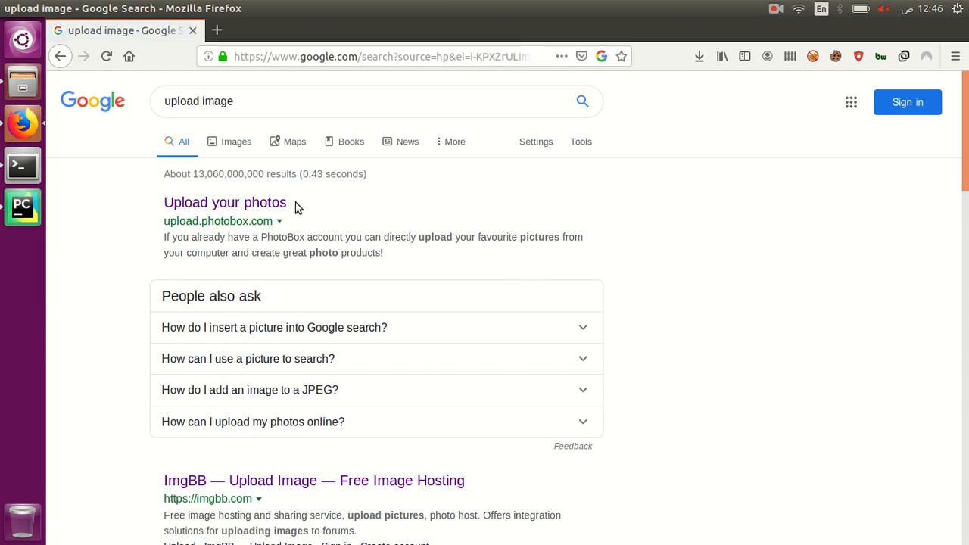
scroll(down, 3)
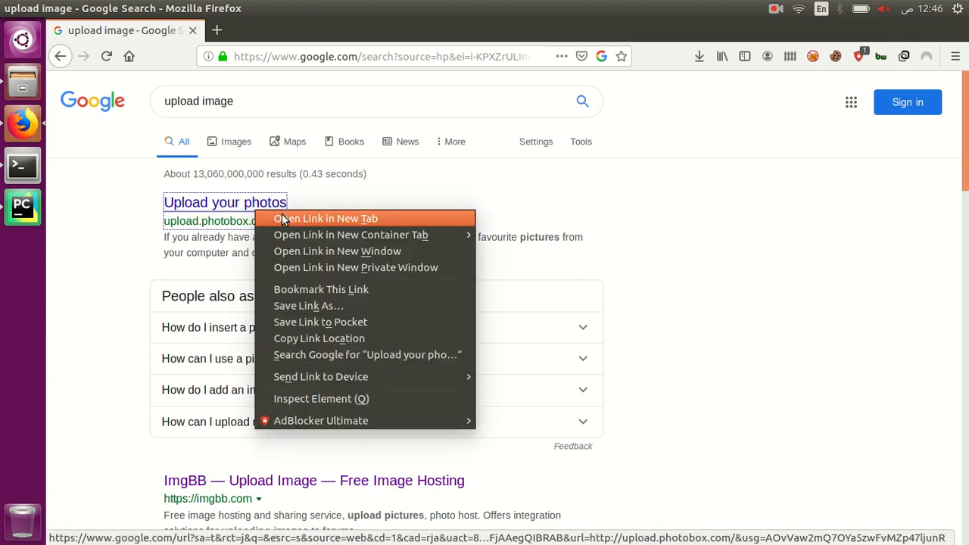
click(327, 218)
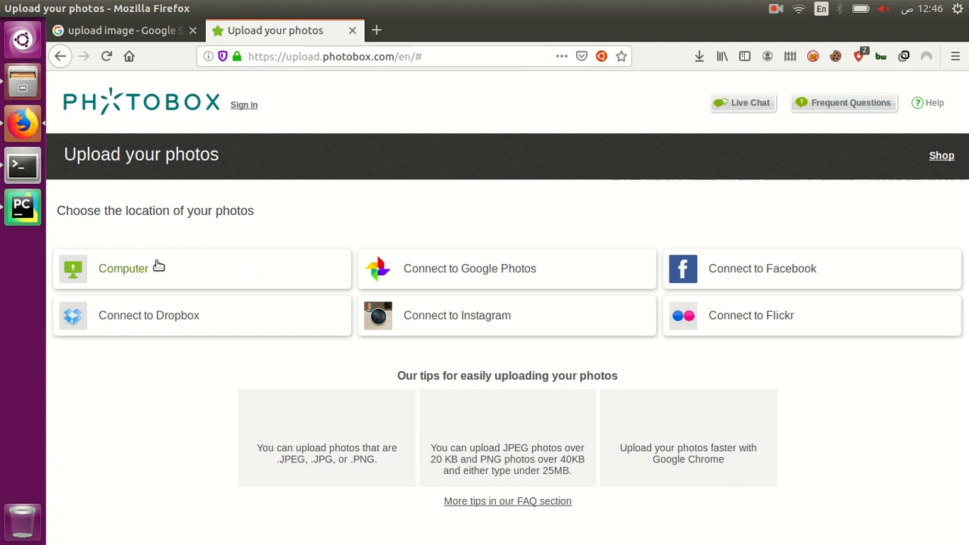
Choose uploading photos from the computer on the Photobox page
click(124, 268)
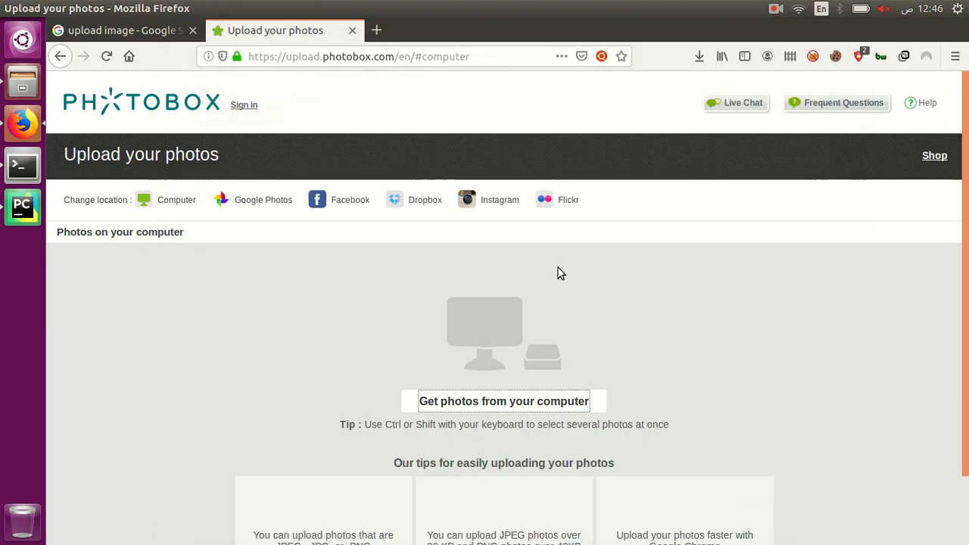
click(502, 401)
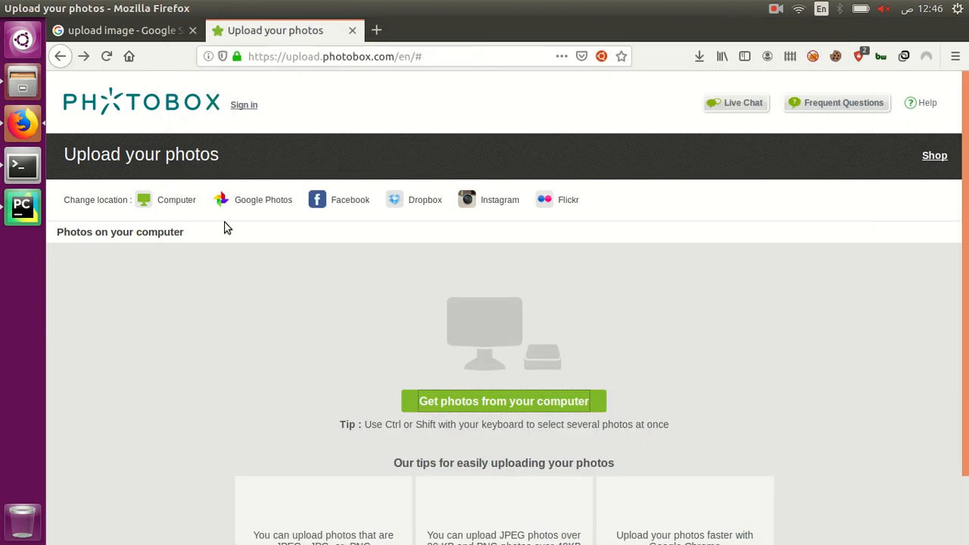
mouse_move(175, 200)
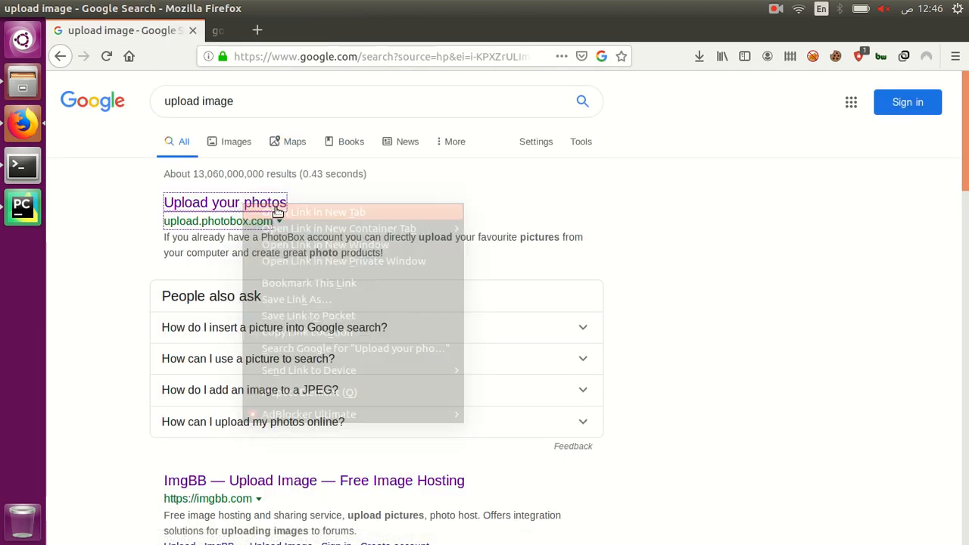
Inspect the Photobox Computer option to reveal its span with id computer_icone_name
click(327, 212)
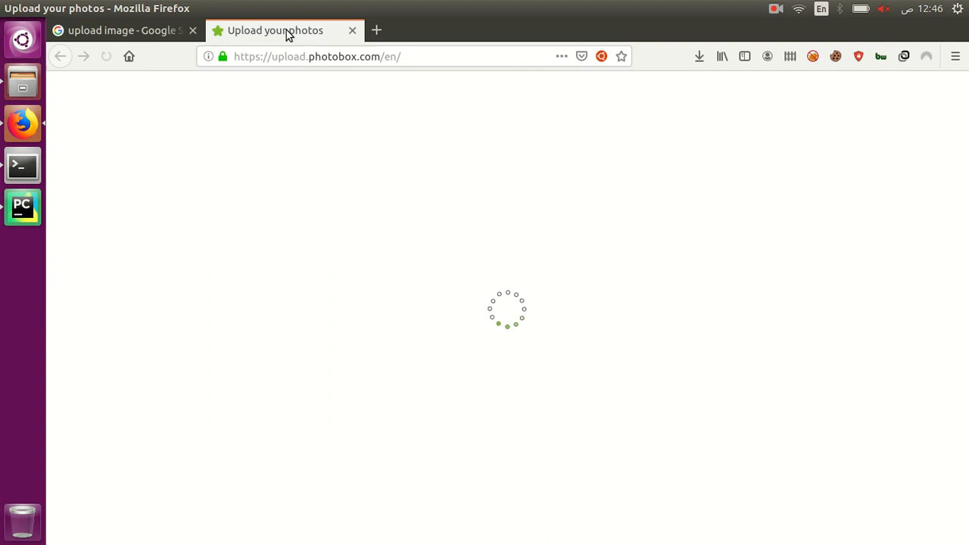
right_click(210, 268)
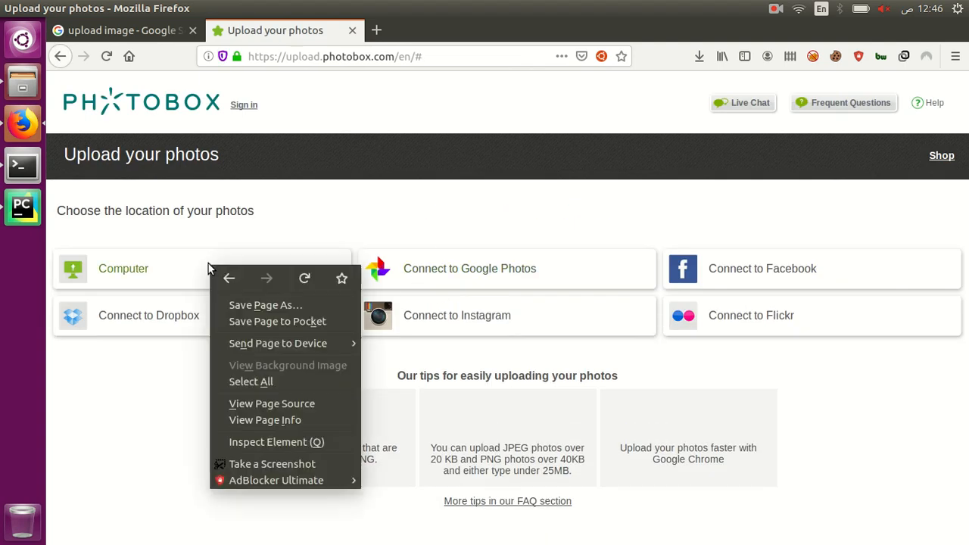
click(275, 442)
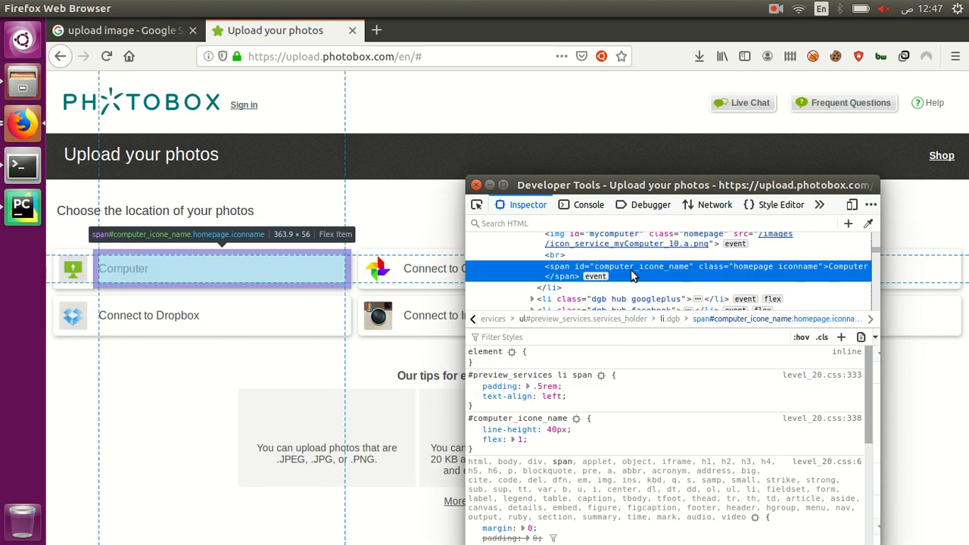
right_click(598, 276)
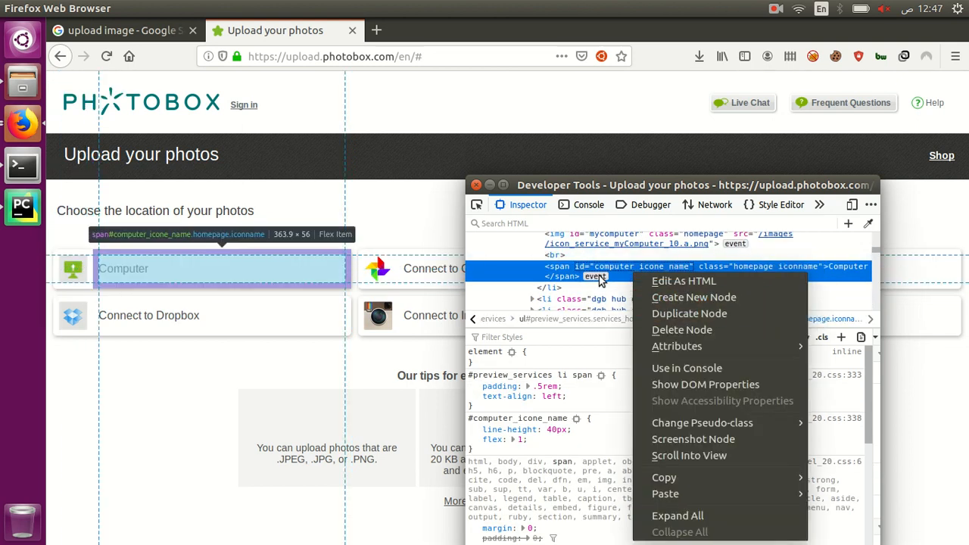
mouse_move(663, 477)
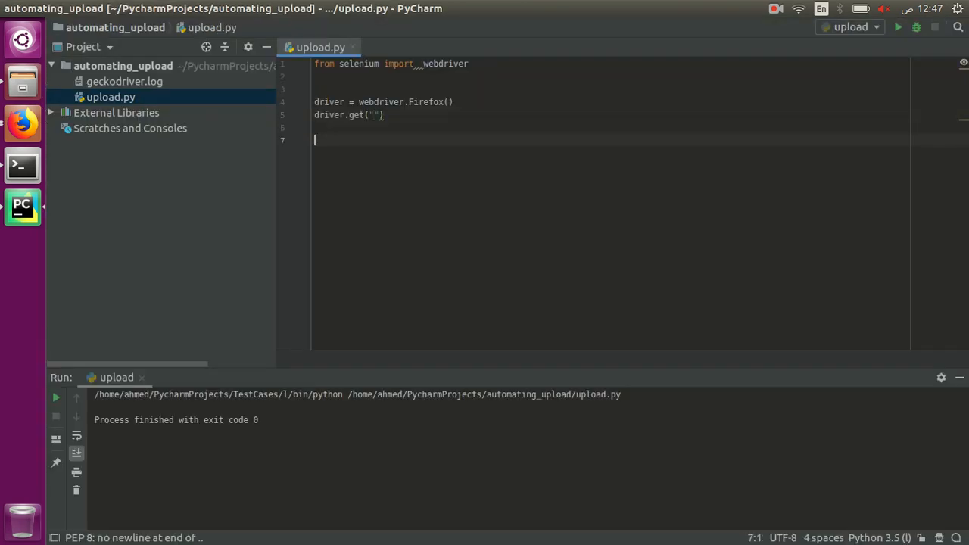
key(enter)
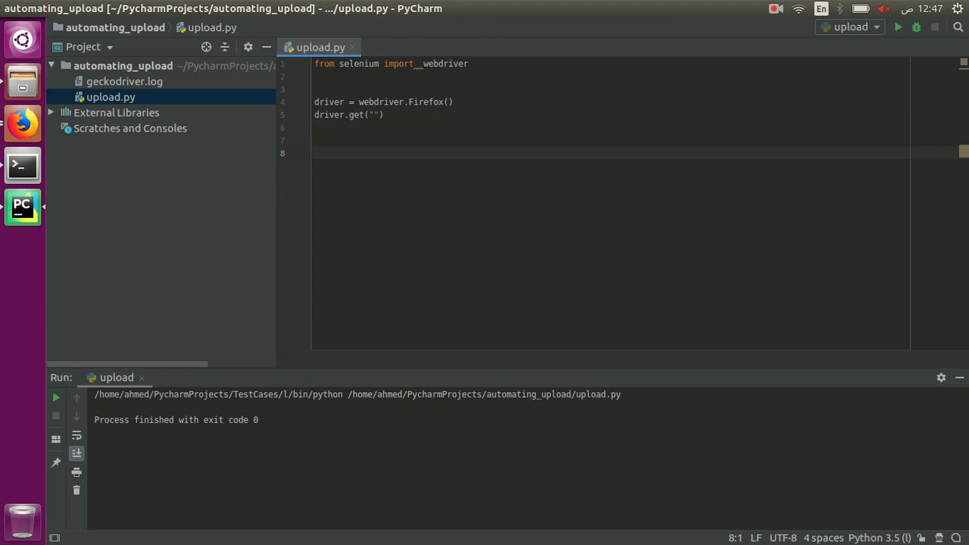
text(first_butto)
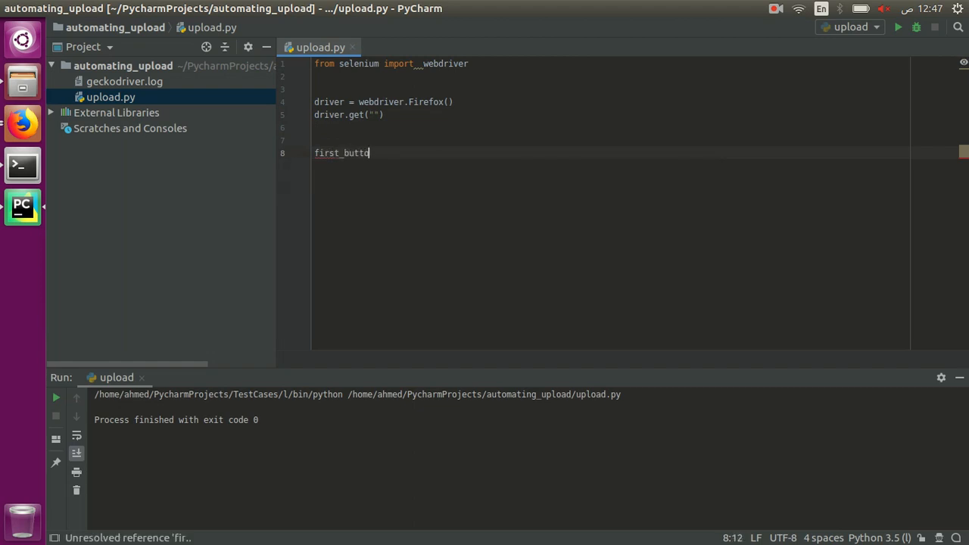
text(n_xpath = '//*[@id="computer_icone_name"]')
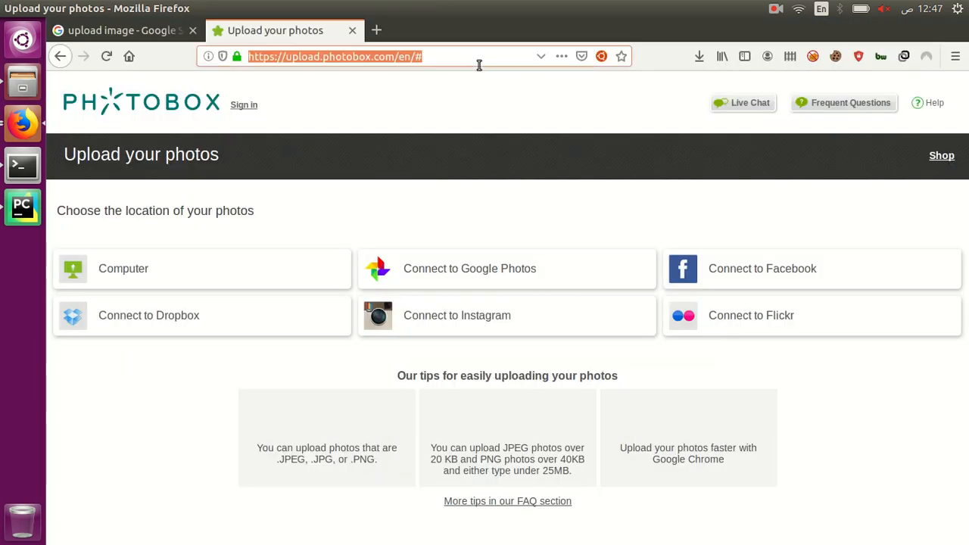
Add the find_element_by_xpath and click() lines for the Computer element and run the script
click(21, 207)
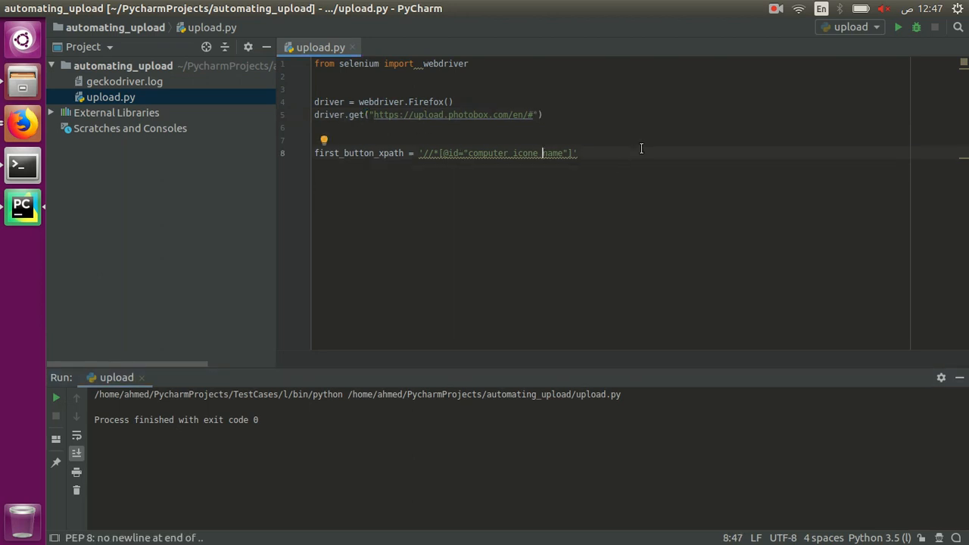
text(first_button_xpath)
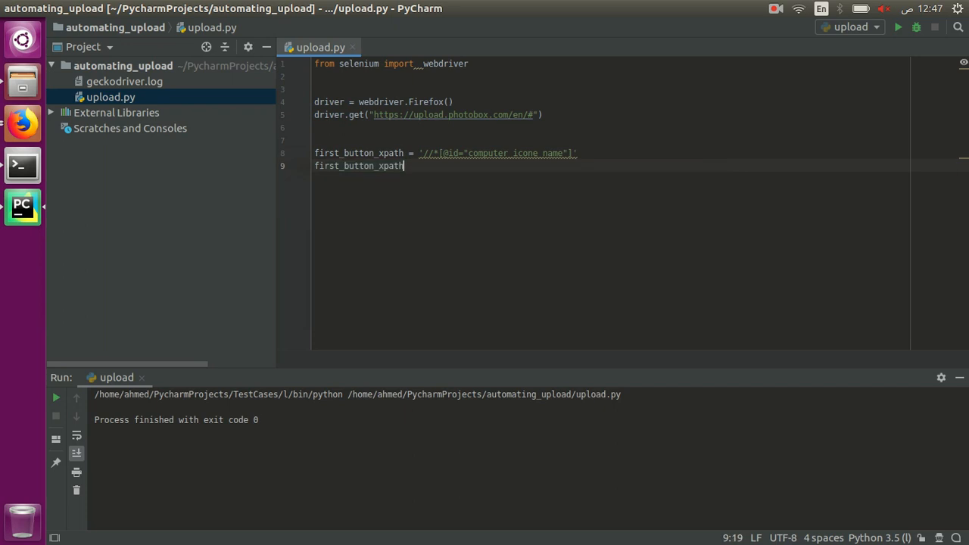
text(_element =)
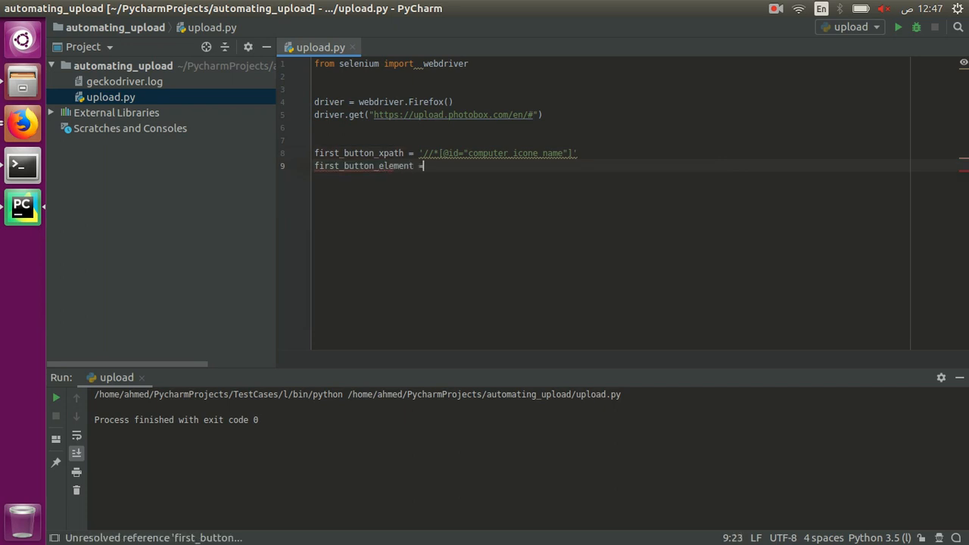
text(driver.find_element_by_xpath(first_button_xpath)
text(first_button_element.click())
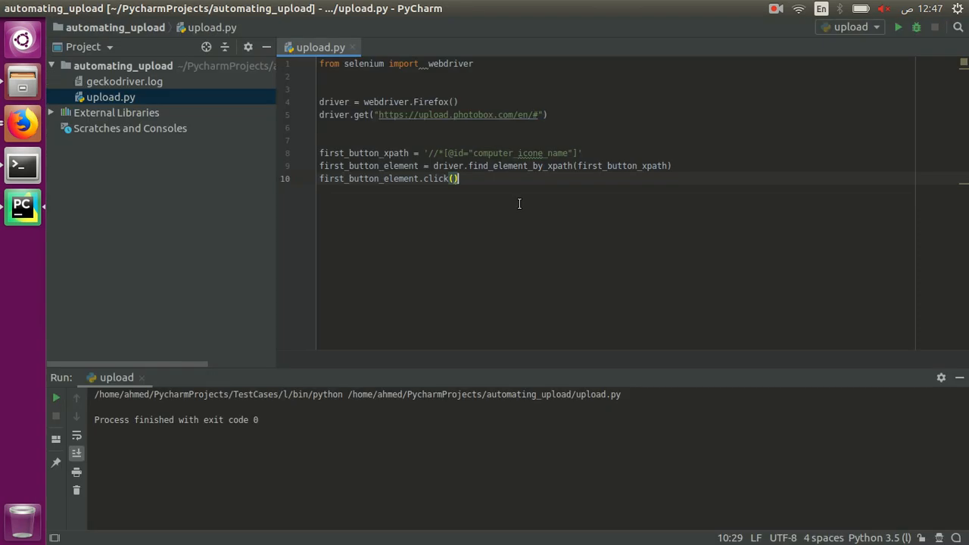
click(898, 28)
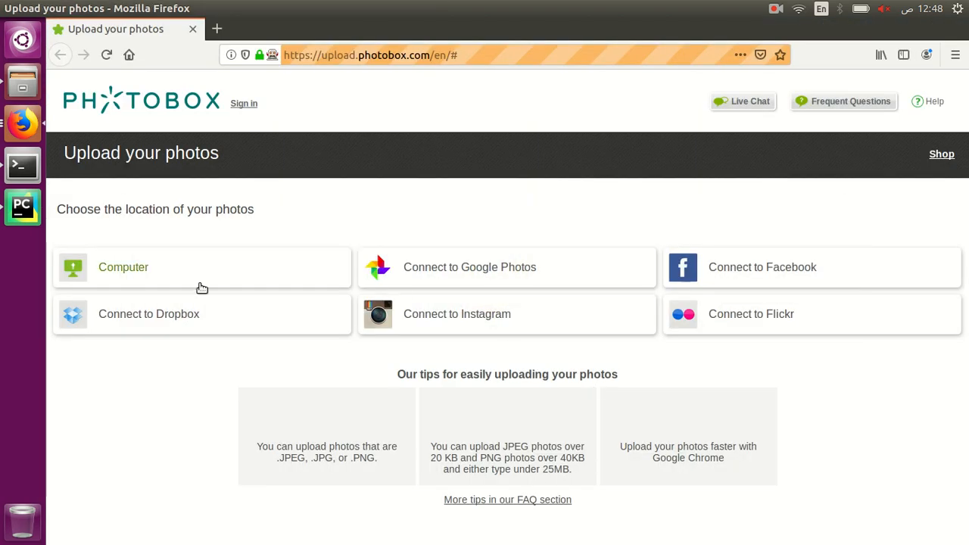
Check the automated Firefox window, then read the NoSuchElementException in PyCharm's Run panel
key(F12)
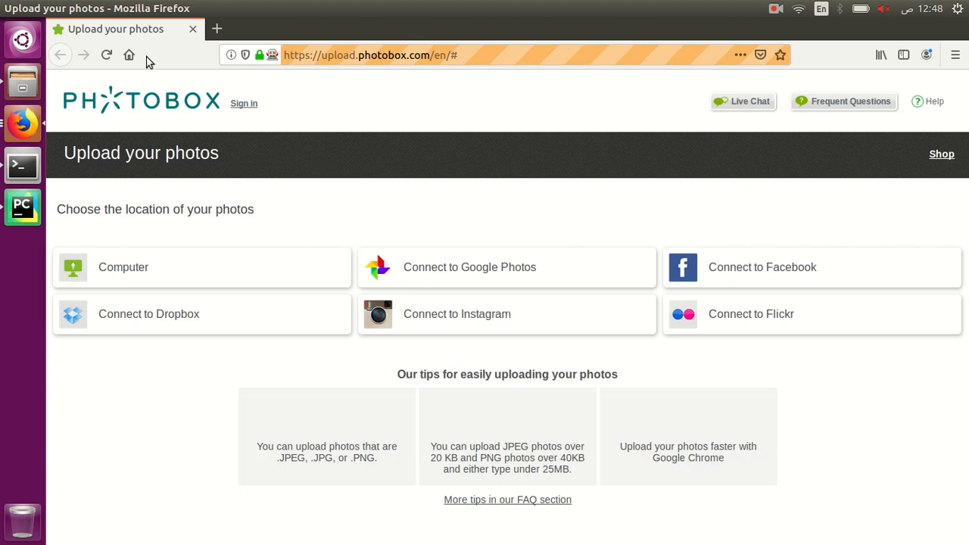
click(21, 207)
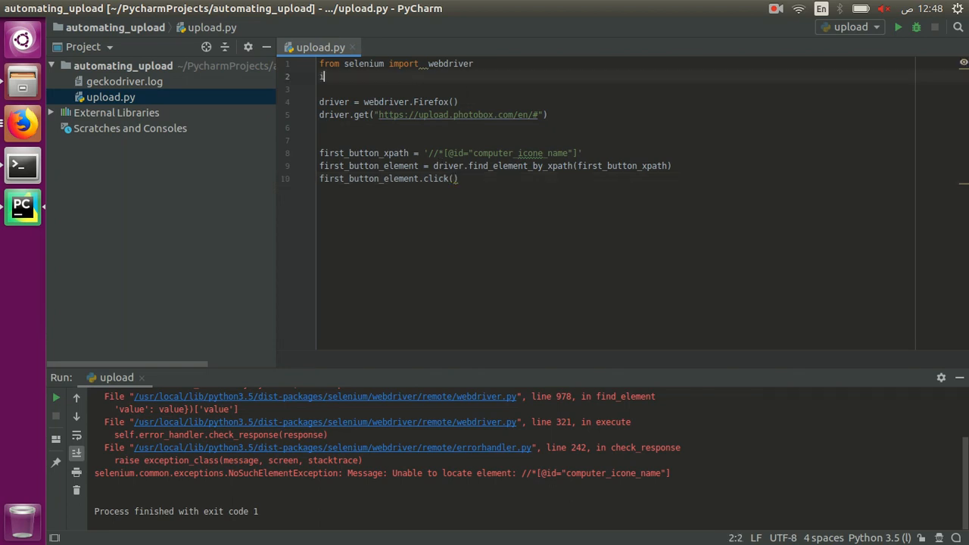
Add 'import time' and a time.sleep pause after loading the page, then rerun upload
text(import time)
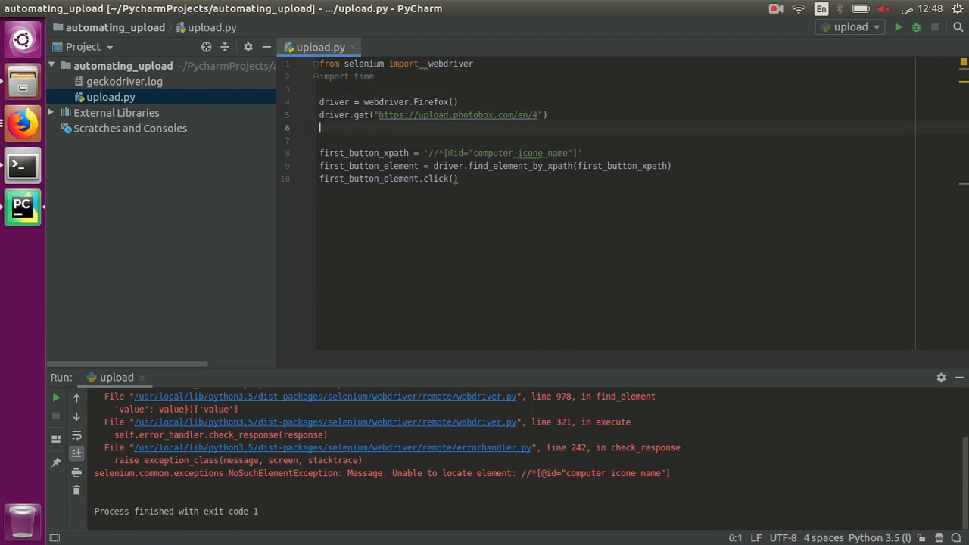
text(time.sleep())
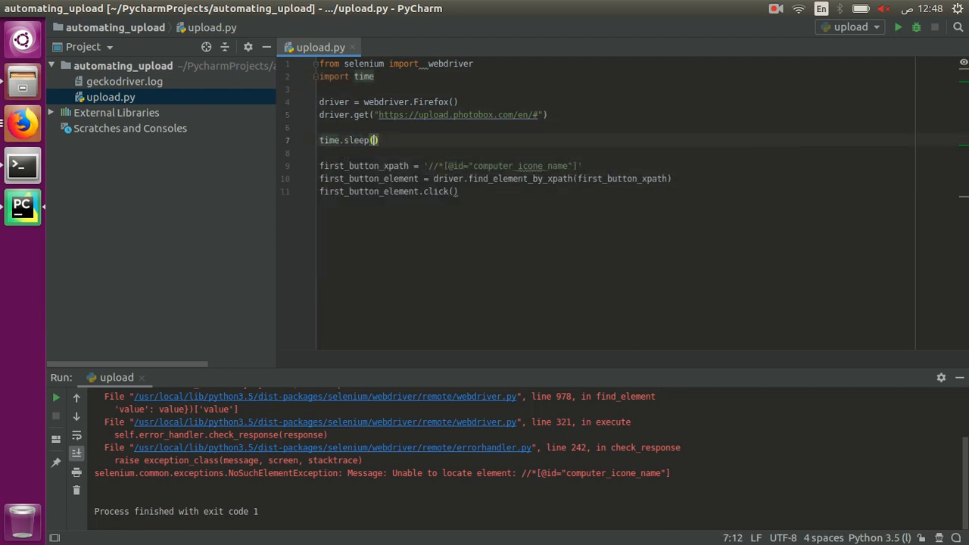
right_click(371, 139)
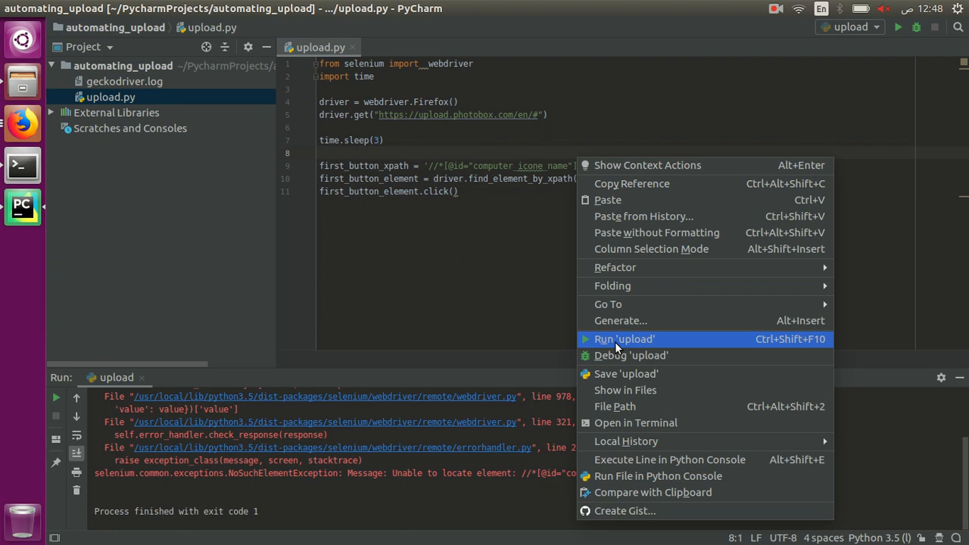
click(624, 339)
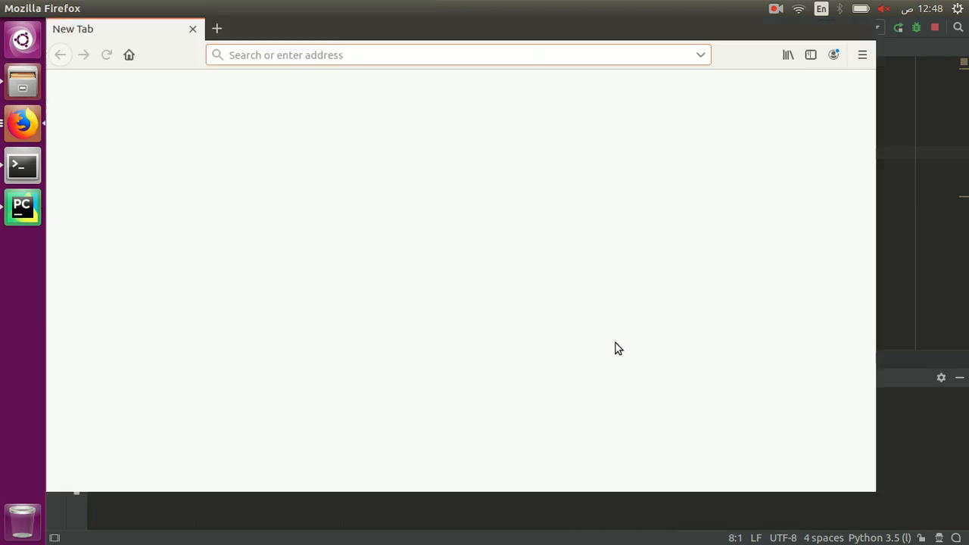
text(https://upload.photobox.com/en/#computer)
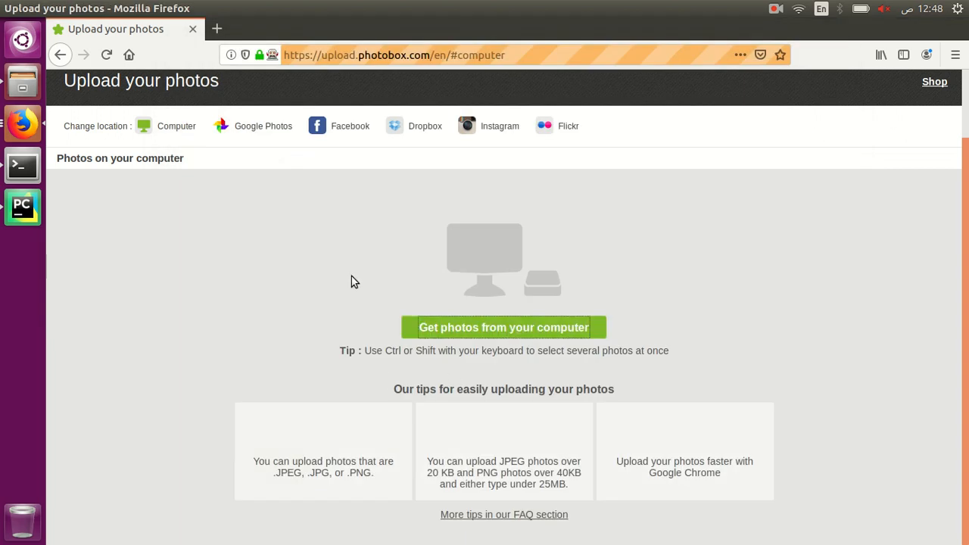
mouse_move(409, 316)
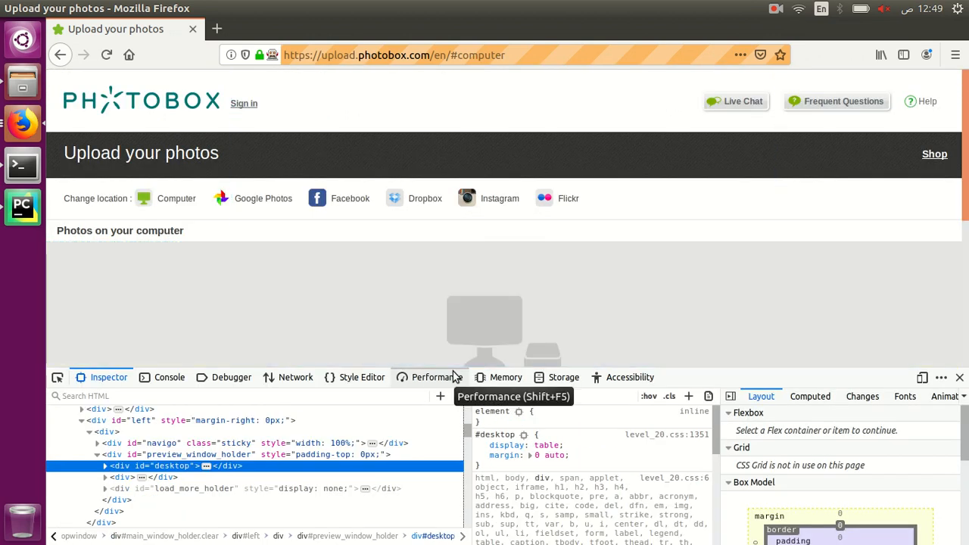
Search the inspector HTML for 'input' and locate the hidden file input with id upload1
text(input)
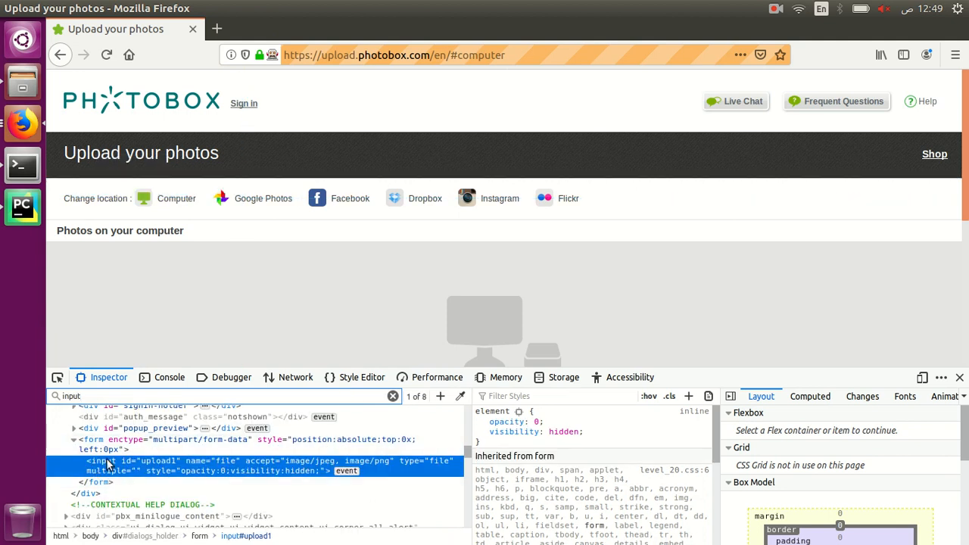
mouse_move(286, 475)
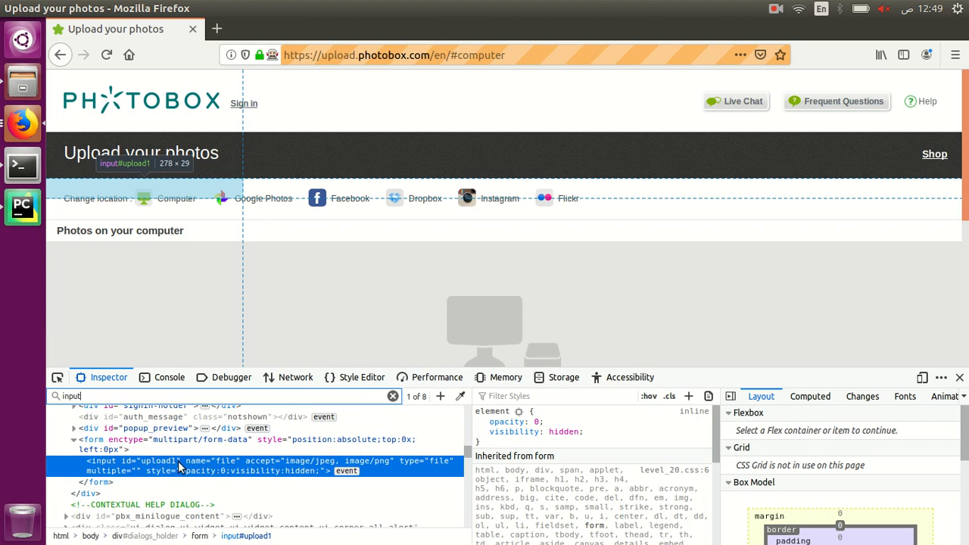
mouse_move(191, 463)
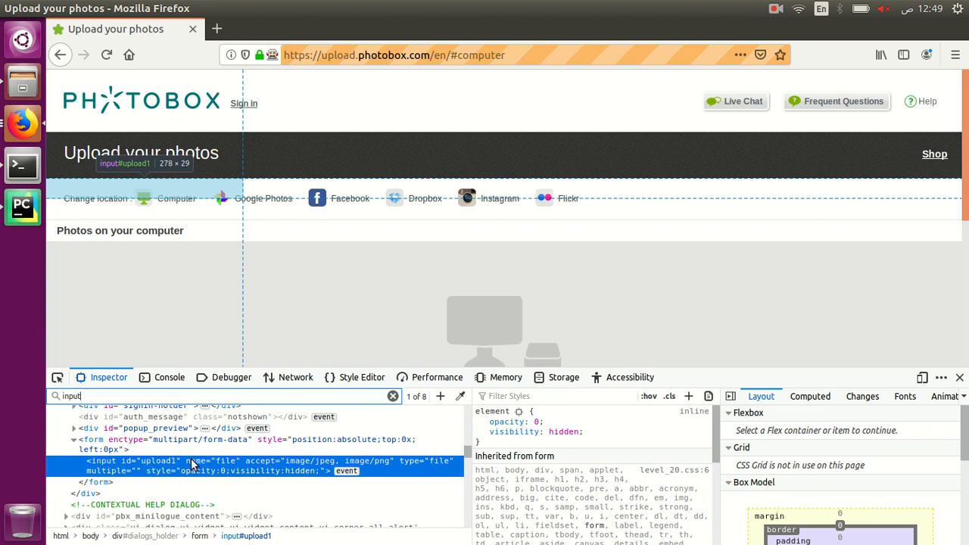
mouse_move(290, 463)
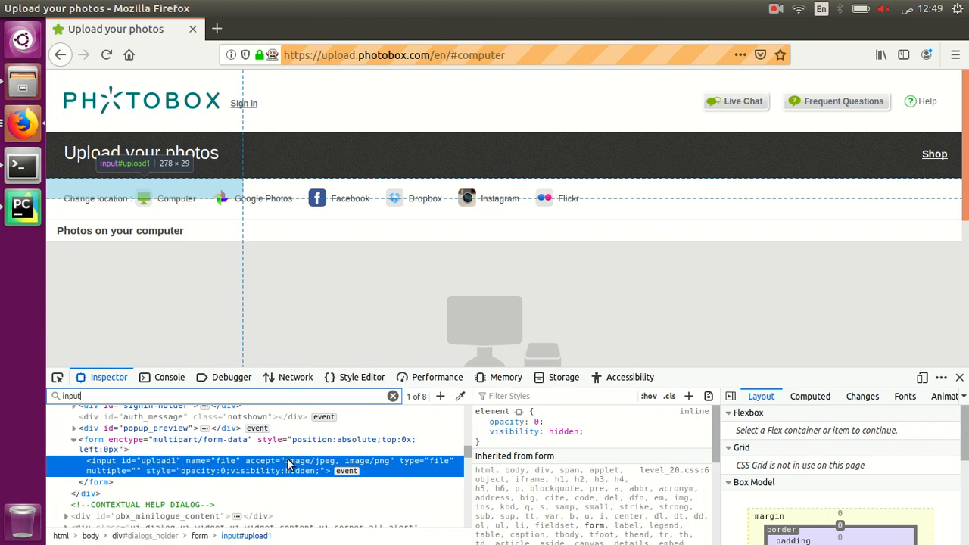
mouse_move(331, 468)
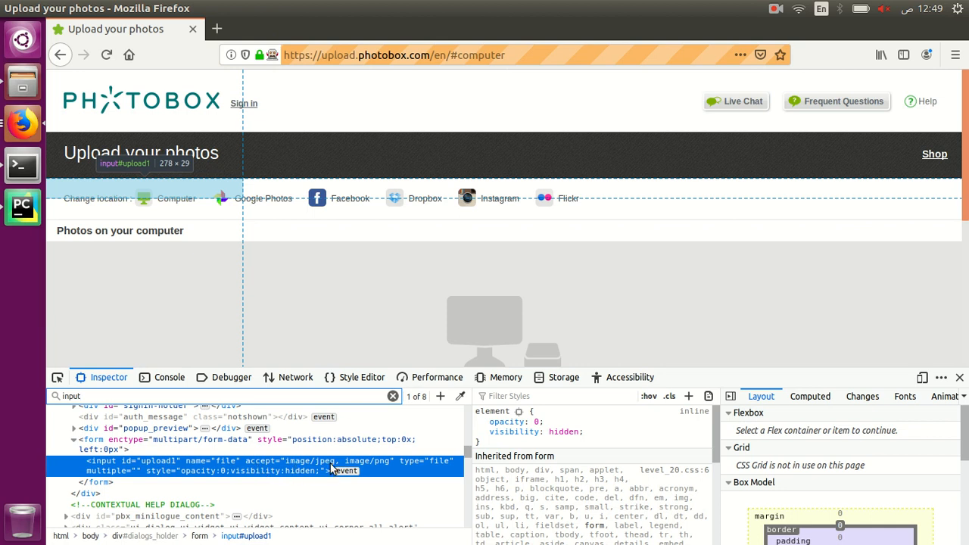
right_click(330, 469)
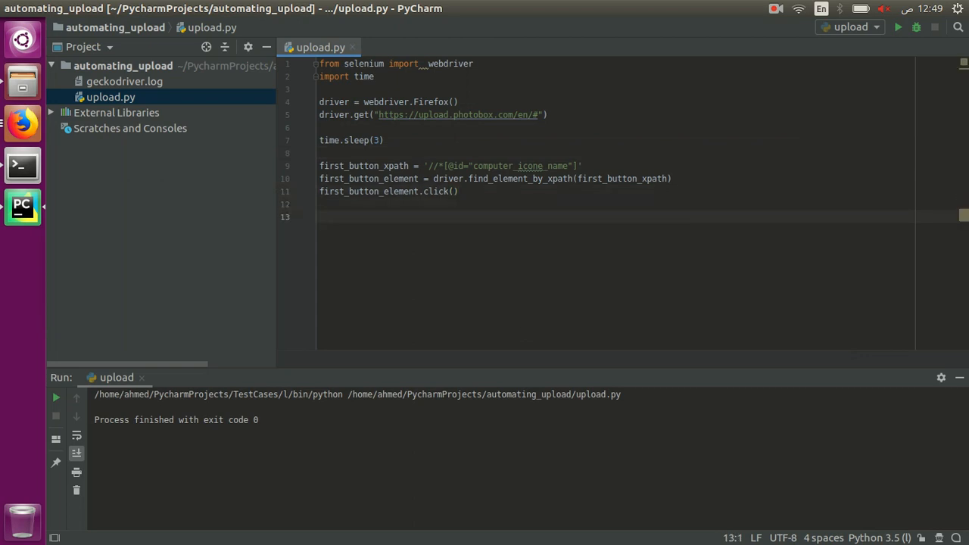
Add upload_xpath, find the upload1 input by XPath and start its send_keys call with the screenshot path
text(upload_xpath = '//*[@id="upload1)
text(f)
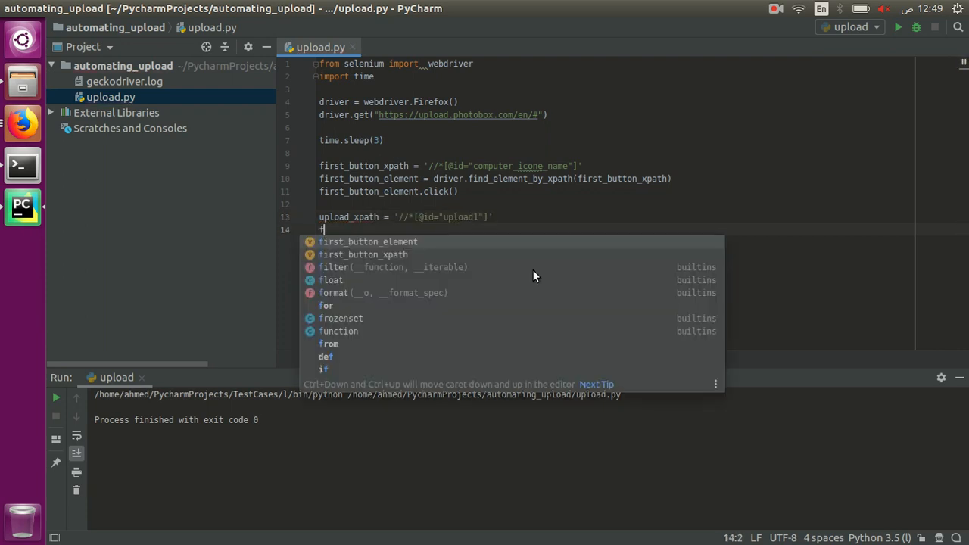
text(upload_elemen)
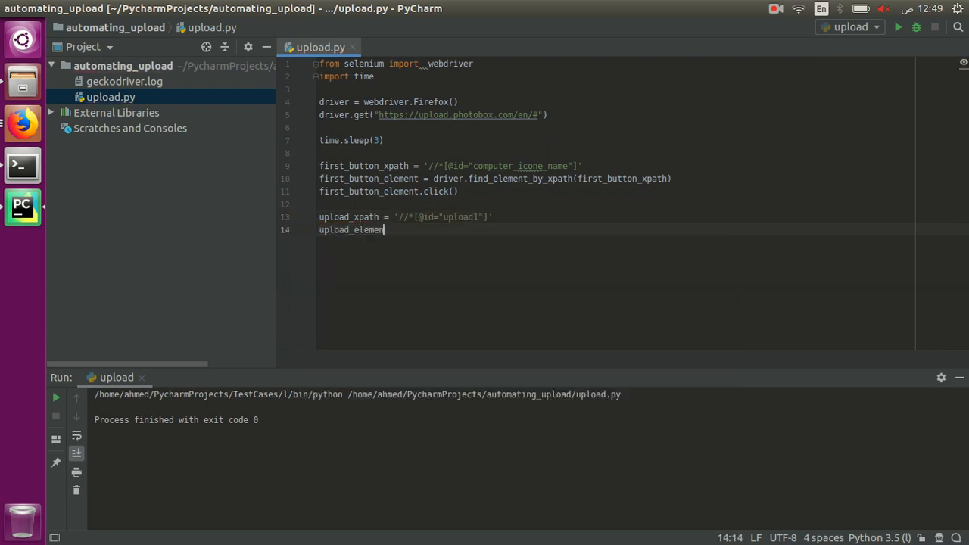
text(= driver.find_element_by_xpath()
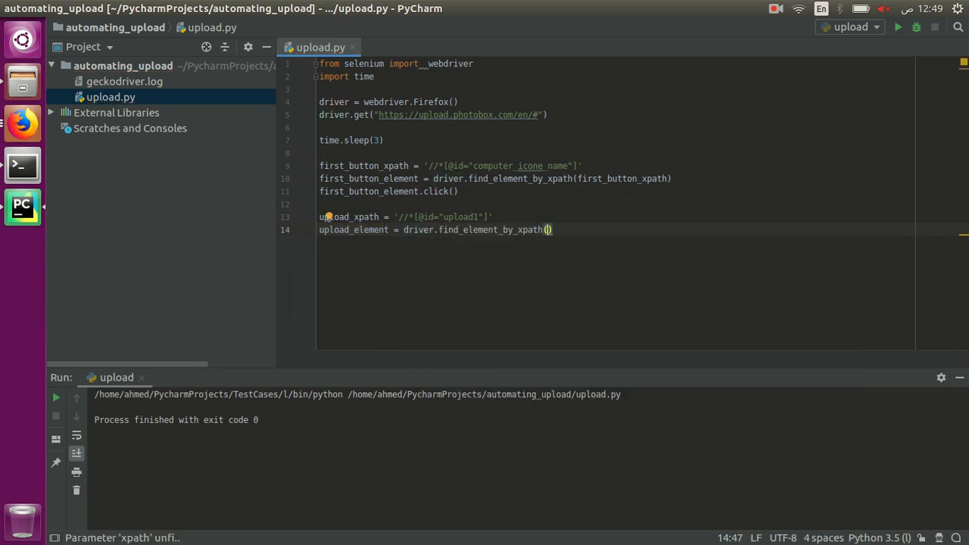
text(upload_xpath)
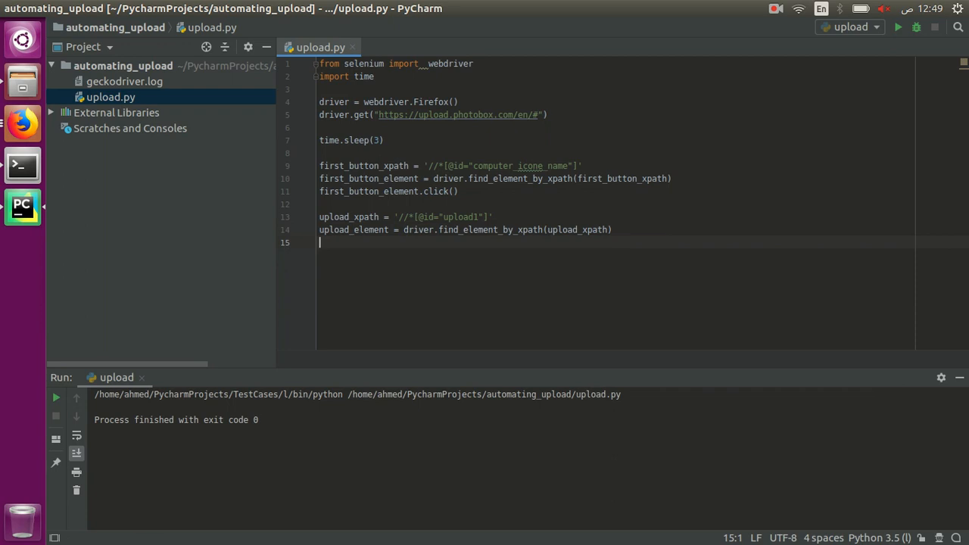
text(upload_element.send_keys()
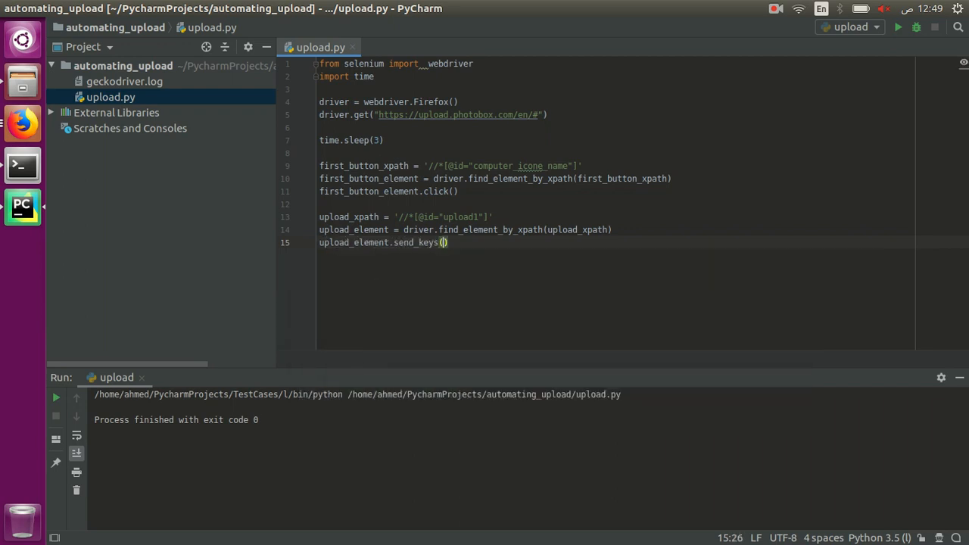
text(')
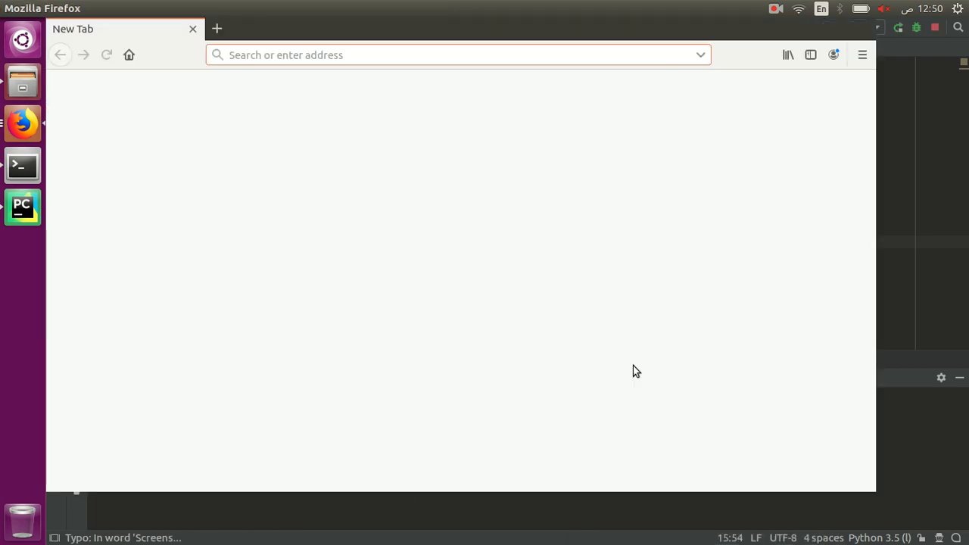
Run the script so Firefox loads Photobox and lists the chosen image under Selected photos
text(https://upload.photobox.com/en/#)
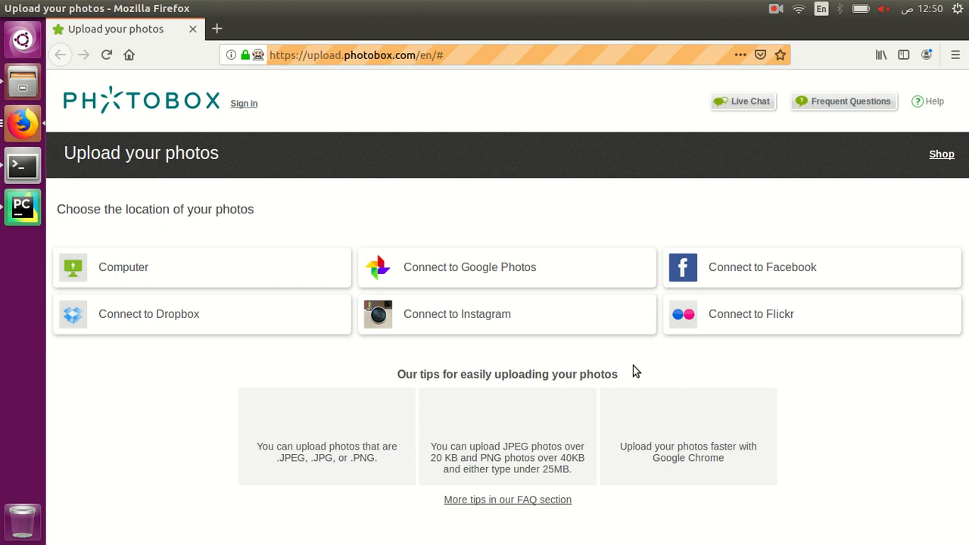
click(124, 266)
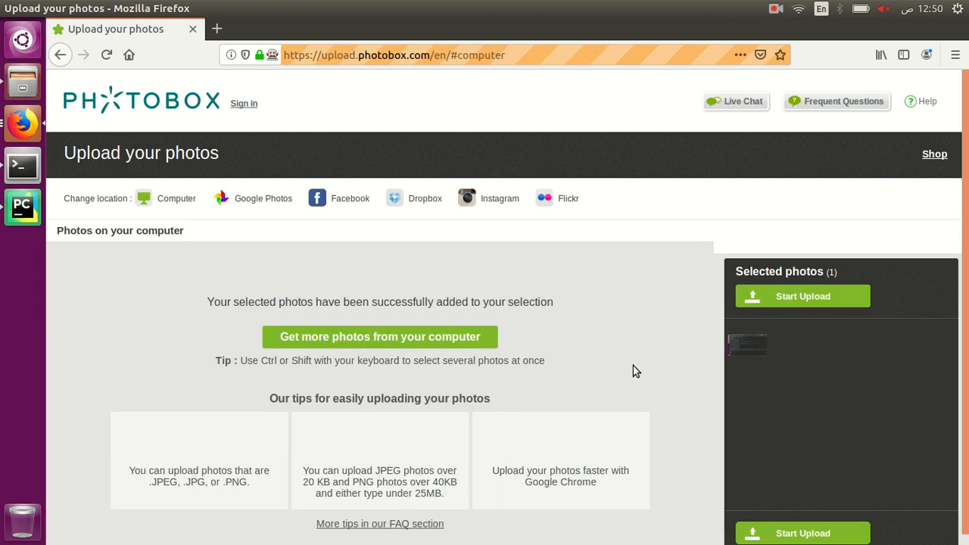
mouse_move(742, 351)
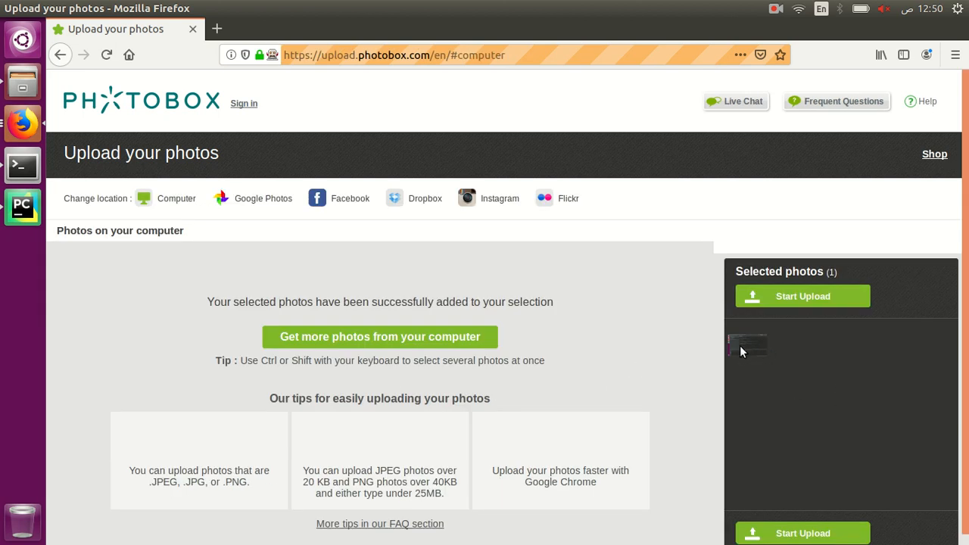
mouse_move(760, 345)
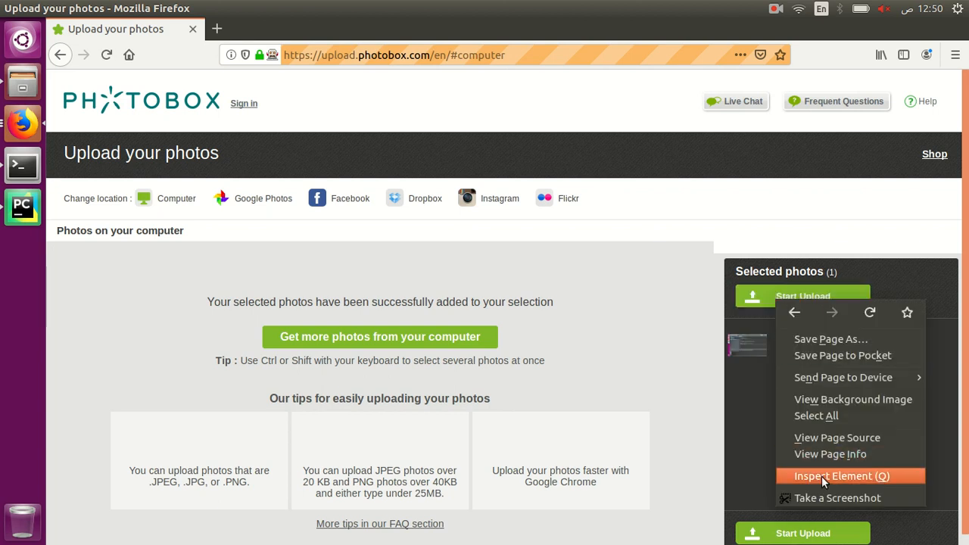
Inspect the Start Upload button and reveal its element id start_ul
click(842, 475)
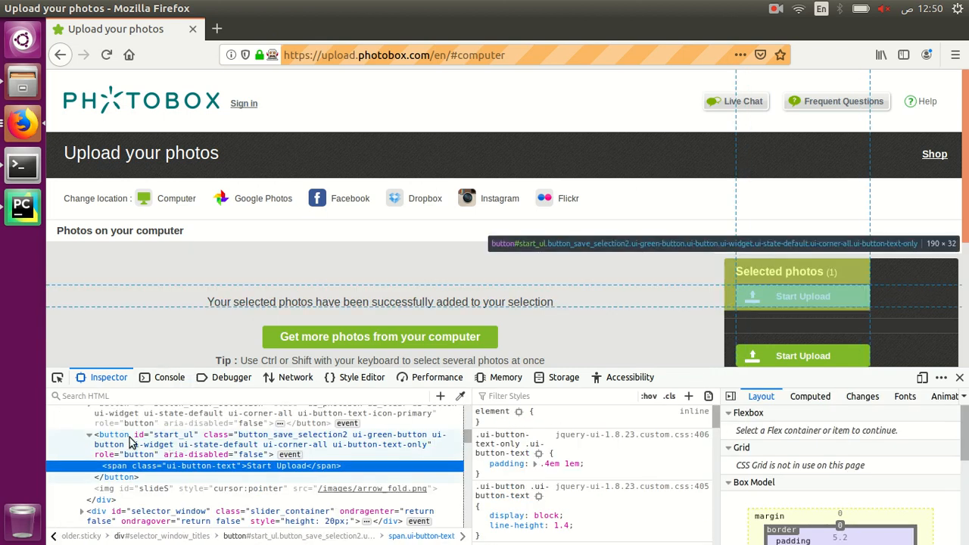
right_click(129, 445)
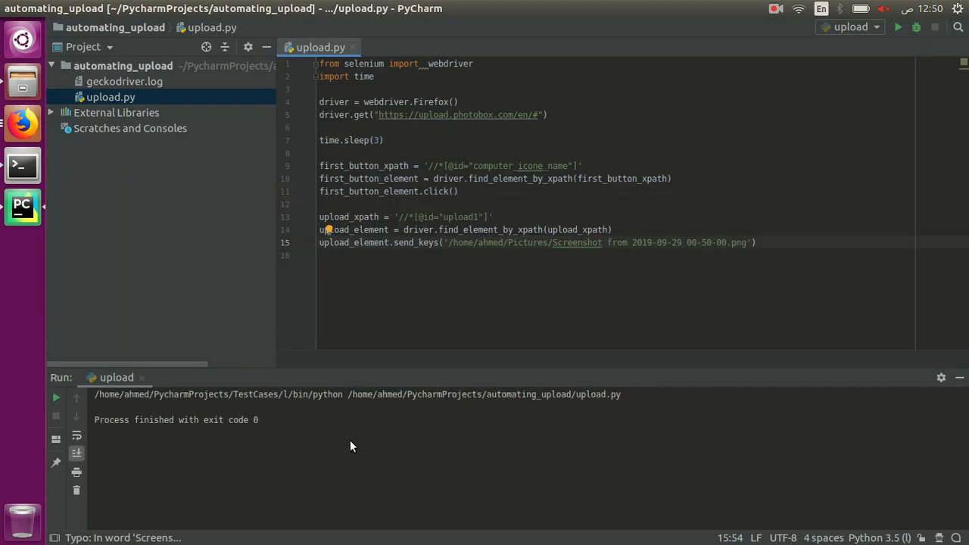
Add upload_button_xpath for start_ul, find it by XPath and call upload_button_element.click()
text(upload)
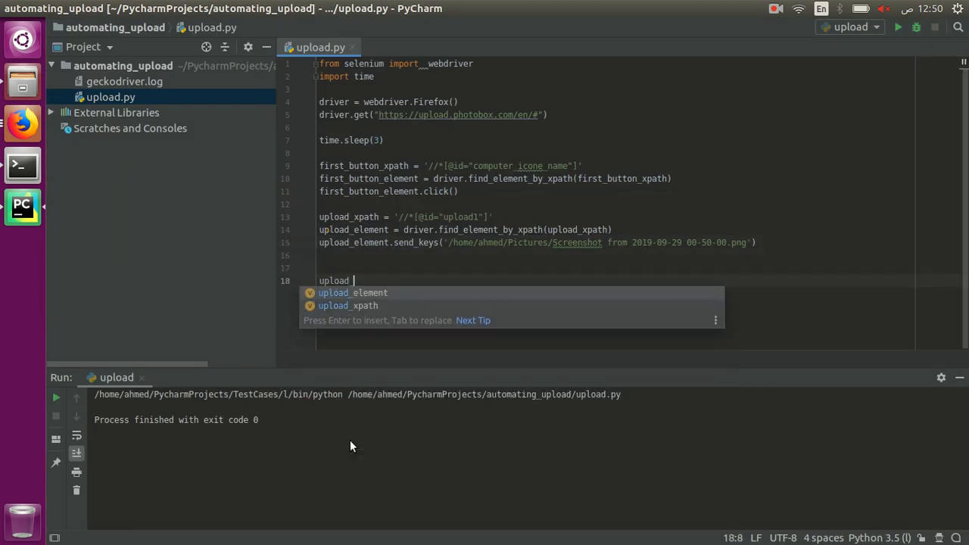
text(_button.)
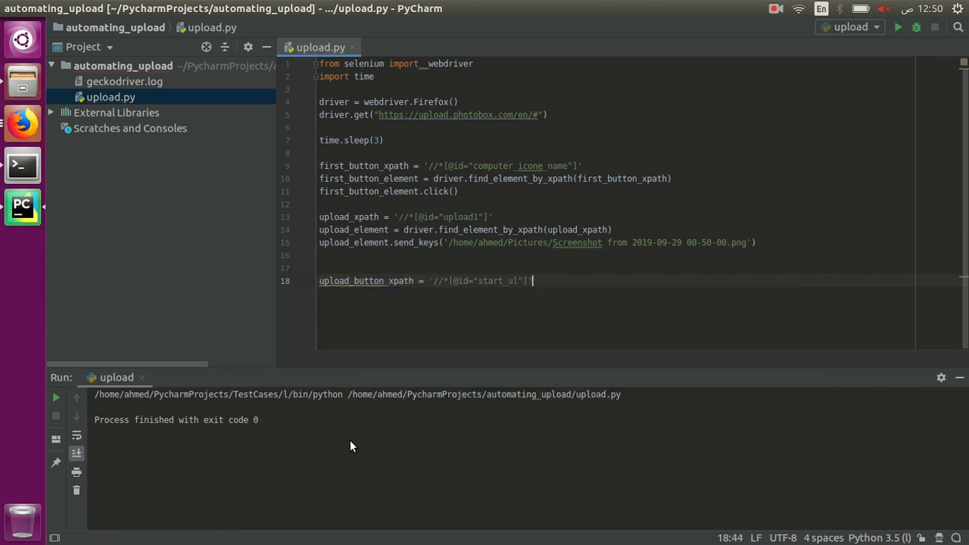
text(upload)
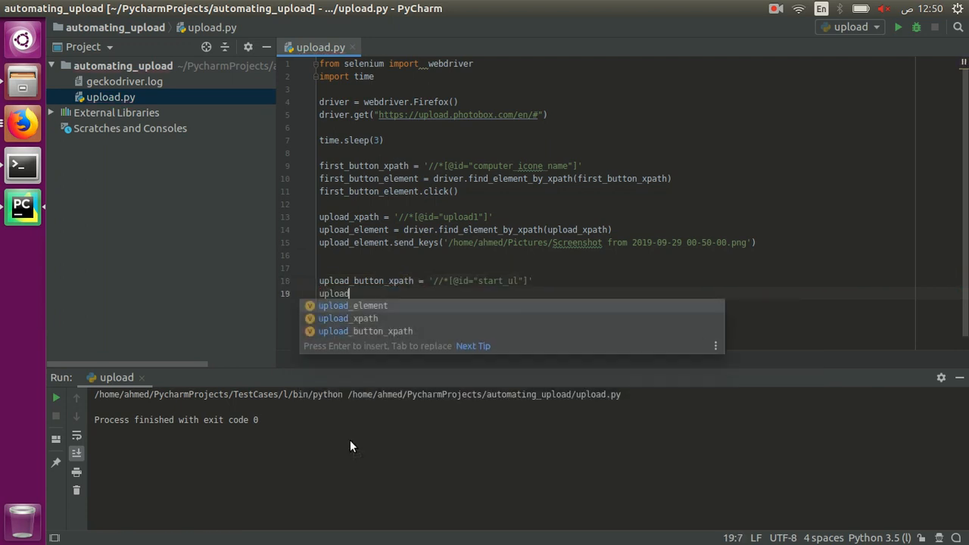
text(_button_element = driver.find_element_by_xpath()
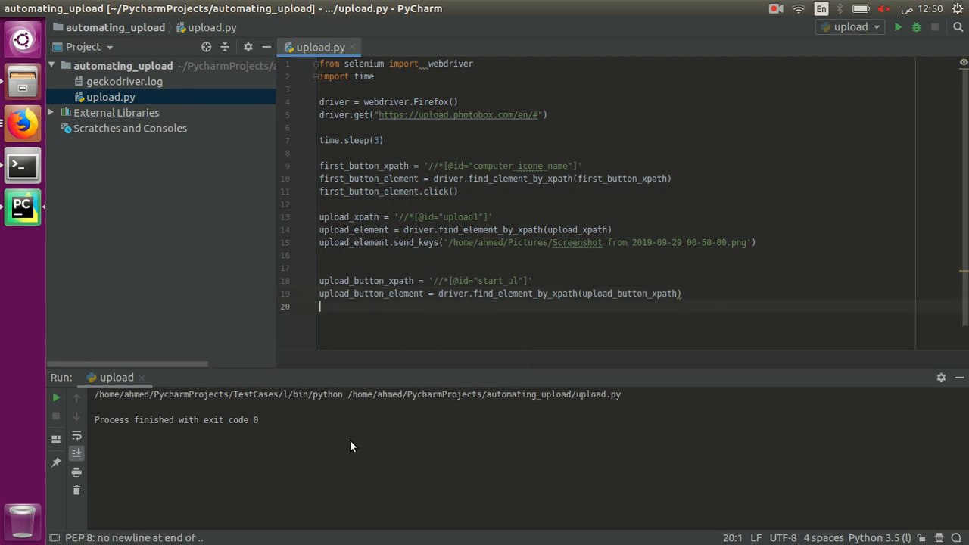
text(upl)
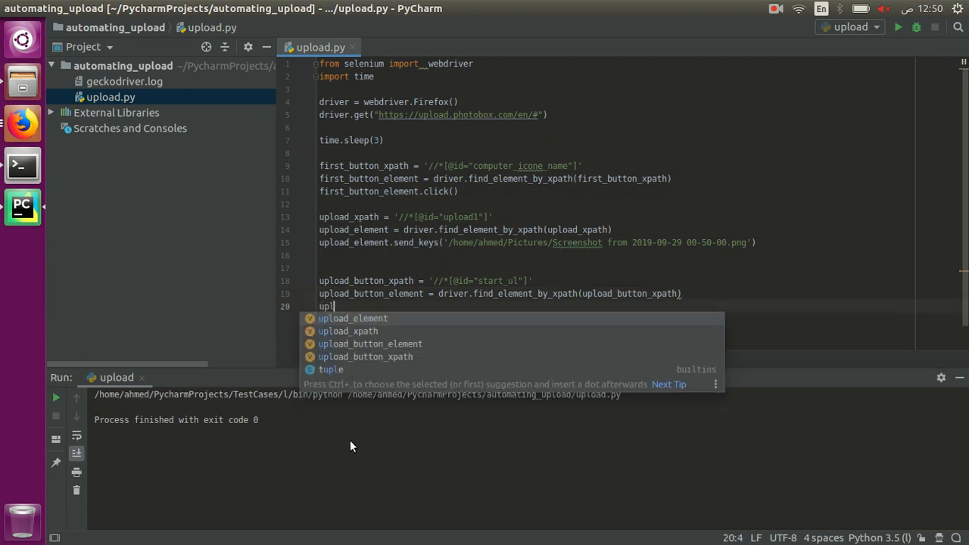
key(Down)
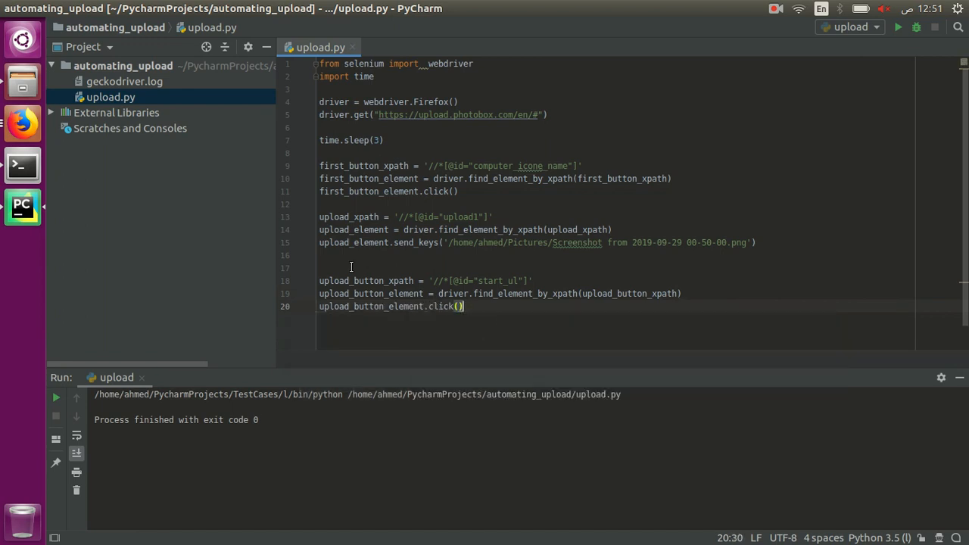
Insert a time.sleep() pause before locating the Start Upload button
text(time.sleep)
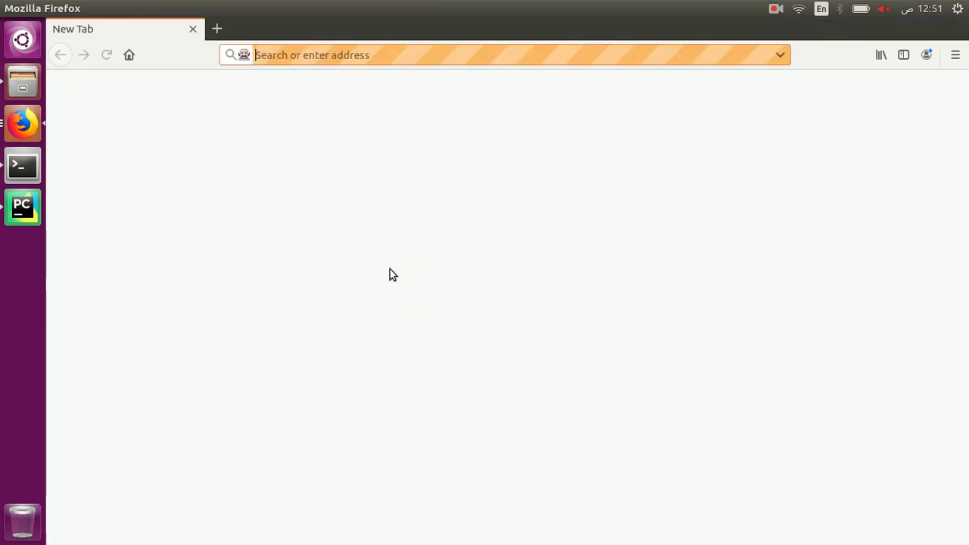
Run the script until Photobox reports Upload Completed, then return to upload.py
text(https://upload.photobox.com/en/#computer)
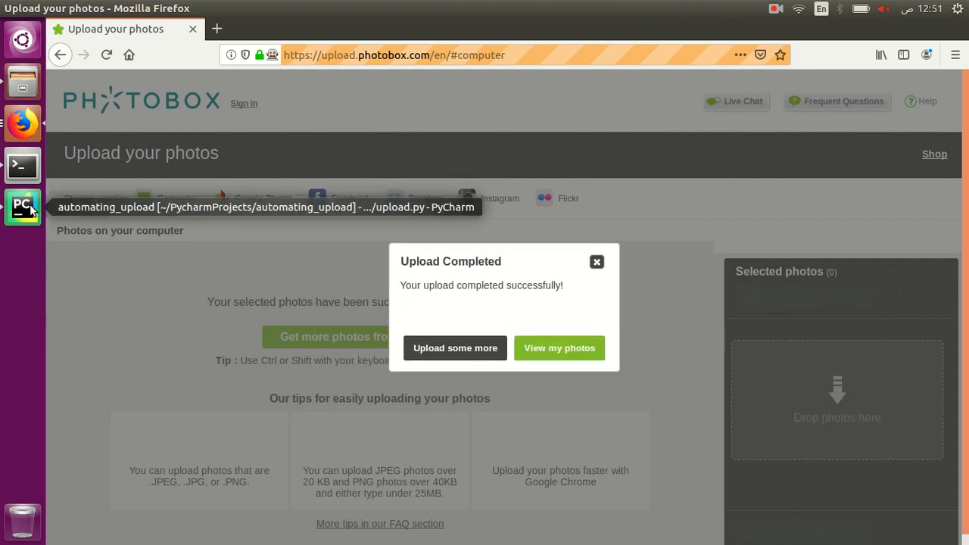
click(21, 207)
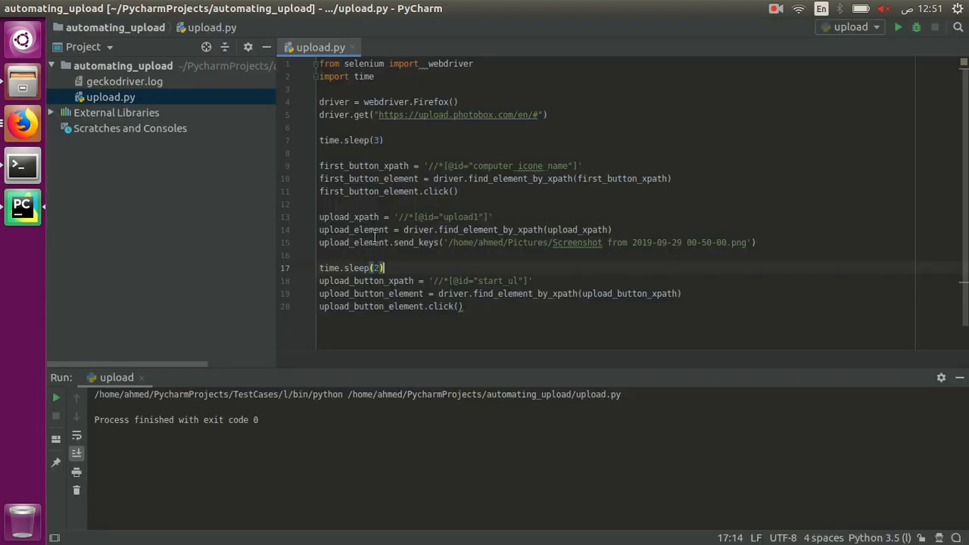